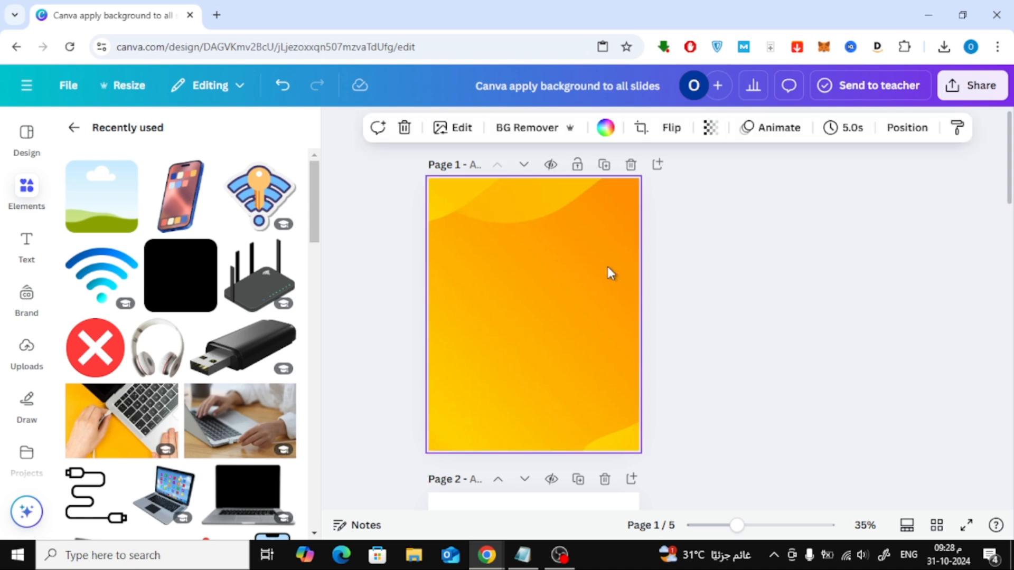
mouse_move(533, 247)
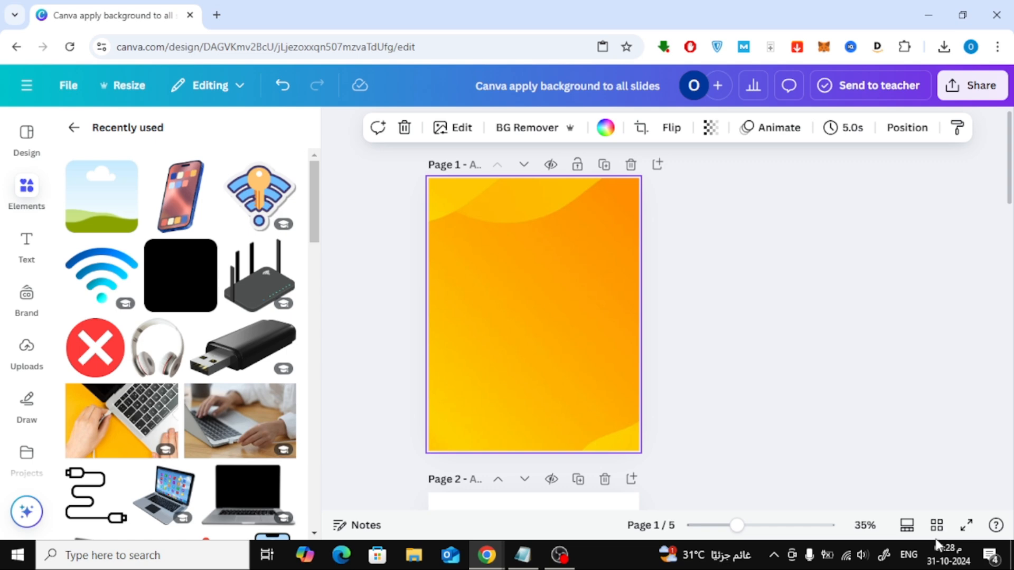
Show the five pages in grid overview and copy page 1's orange gradient page style
left_click(936, 525)
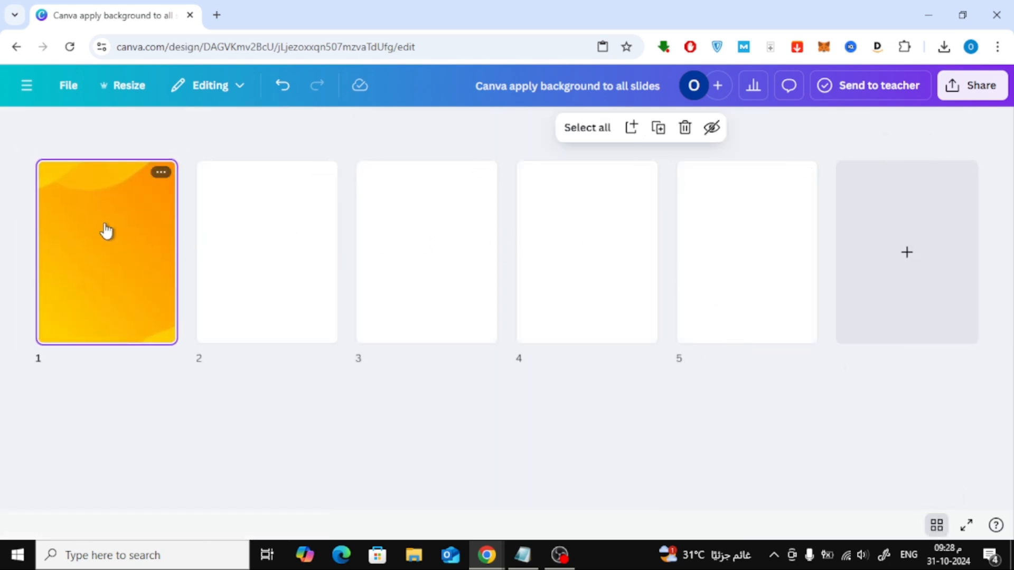
mouse_move(141, 211)
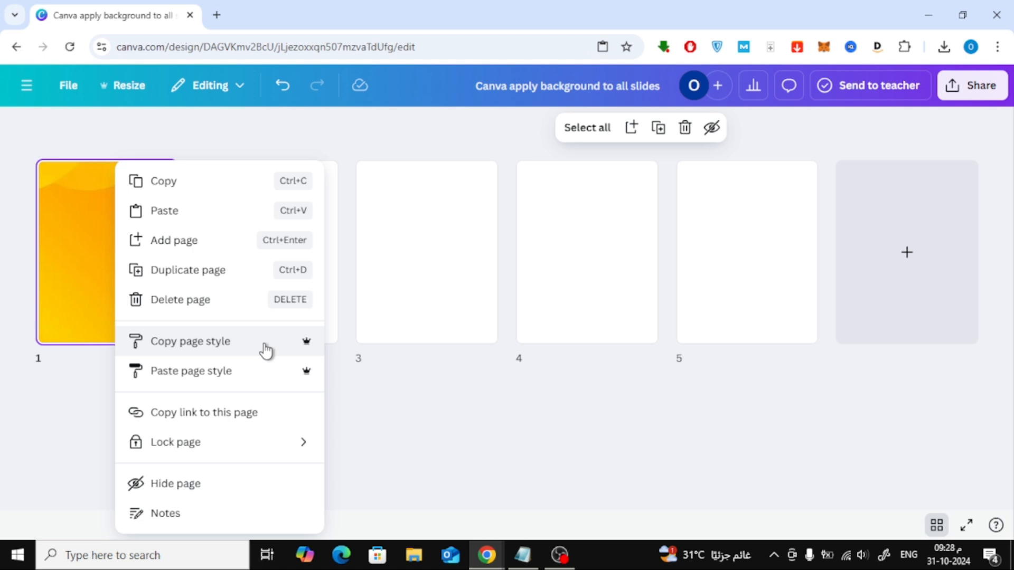
left_click(189, 341)
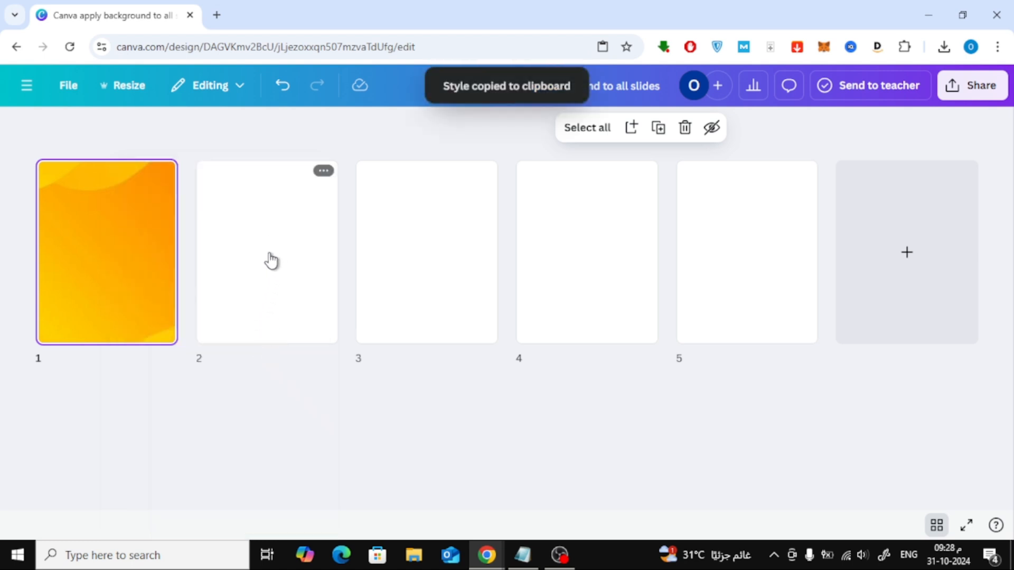
Select all five pages at once with Ctrl+A
key("ctrl+a")
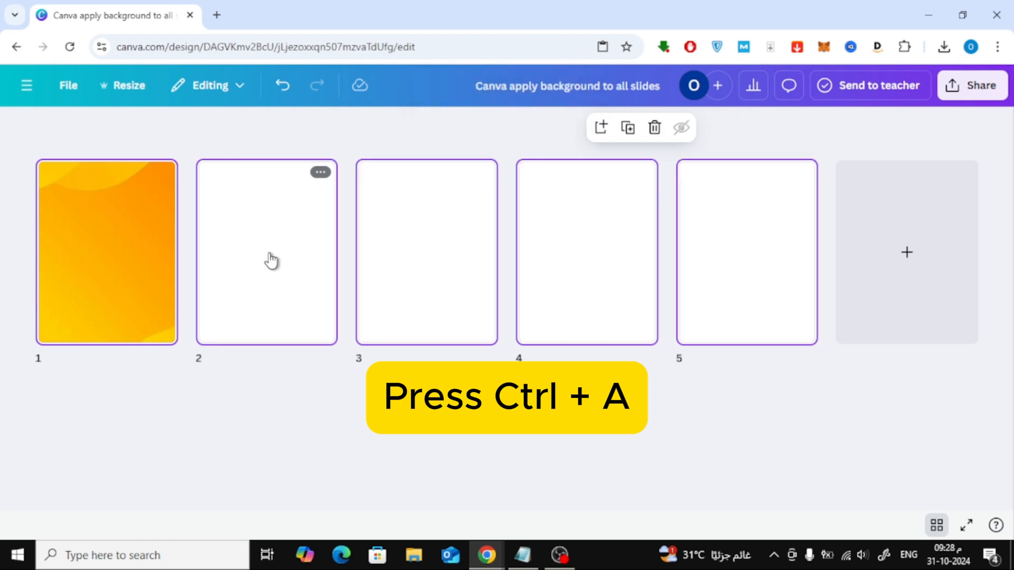
Paste page 1's style so every page gets the orange gradient background
right_click(265, 253)
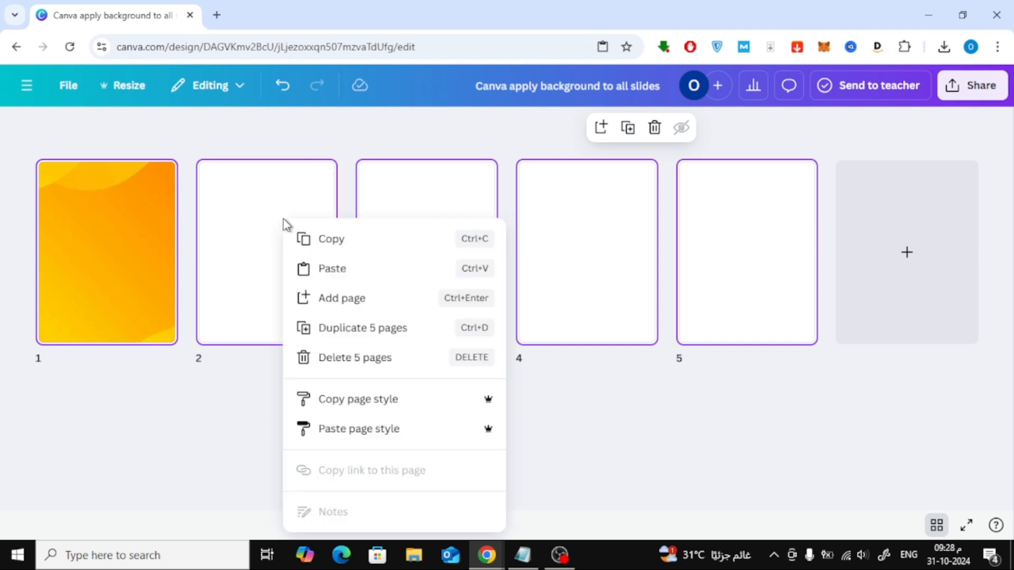
mouse_move(353, 275)
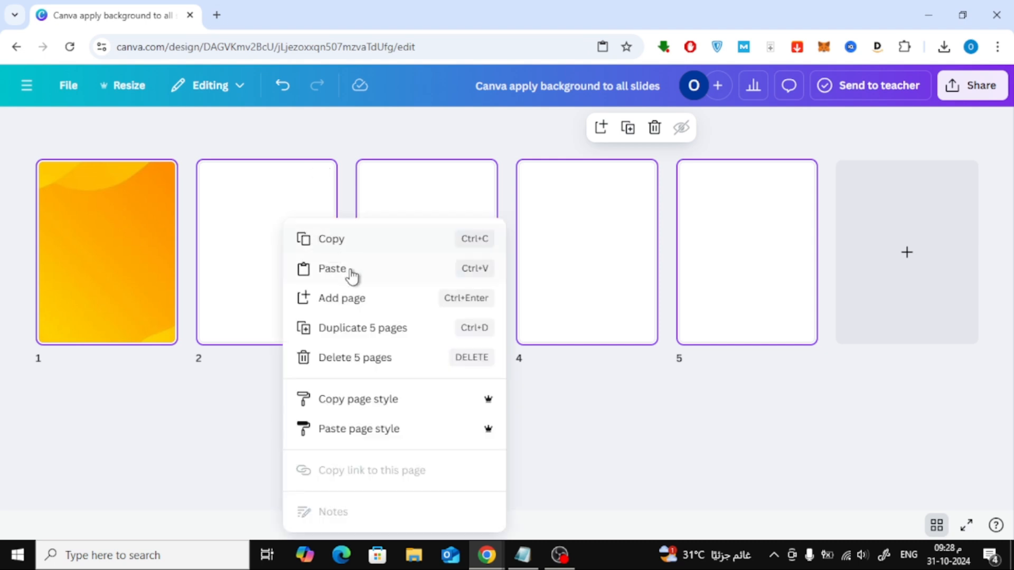
mouse_move(466, 441)
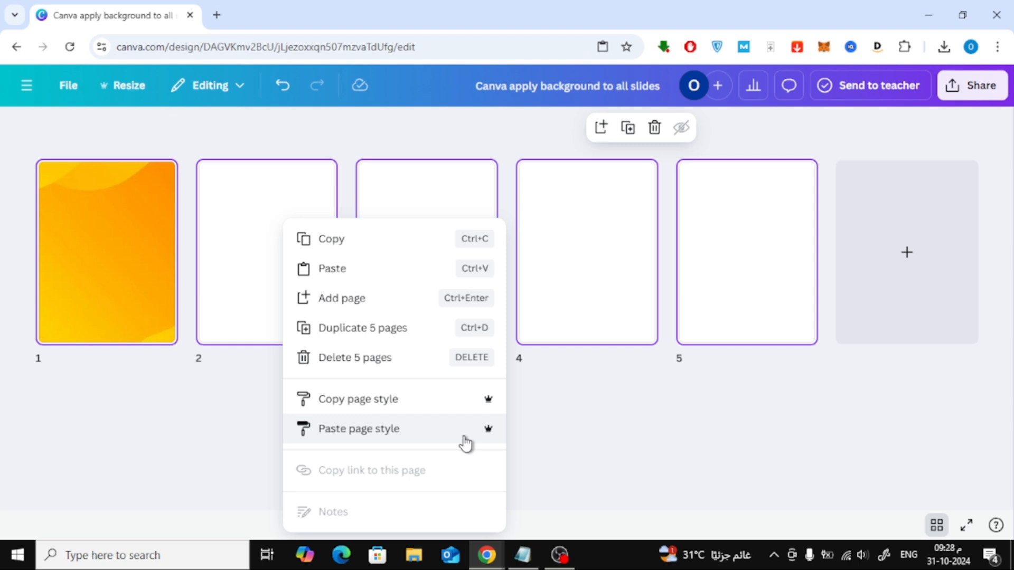
left_click(357, 429)
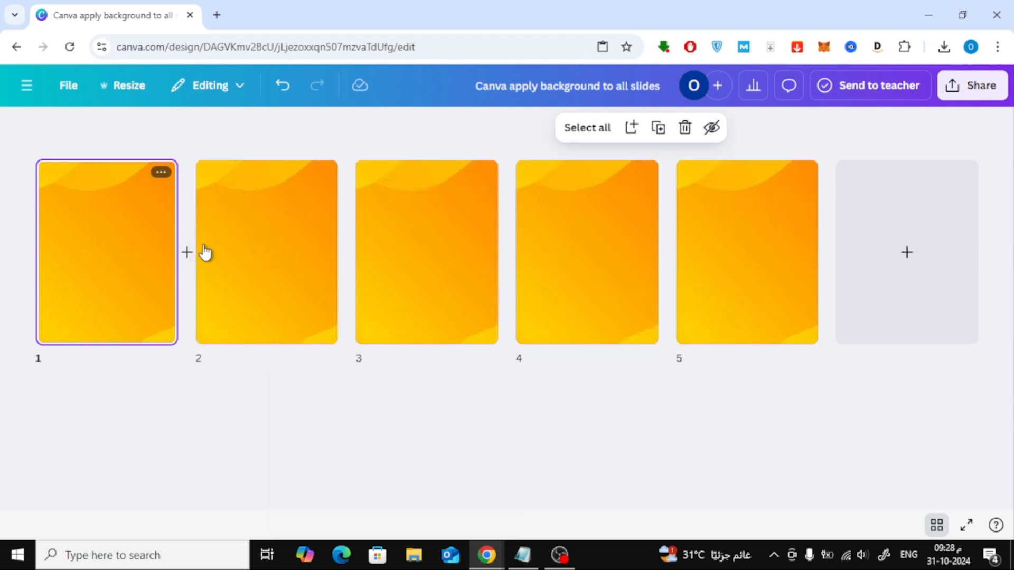
Leave grid view and return to the regular page-by-page editor
left_click(747, 252)
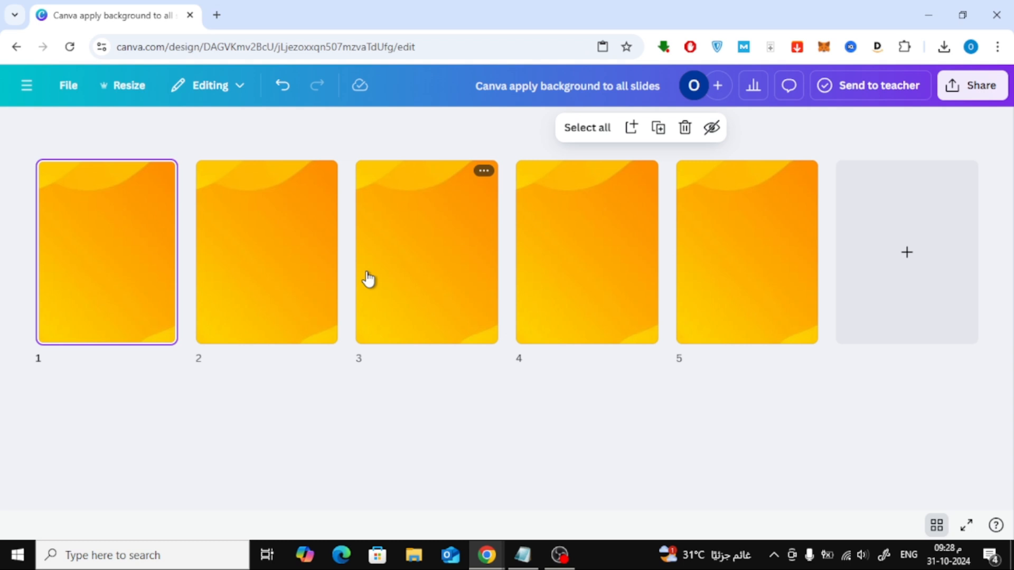
mouse_move(588, 286)
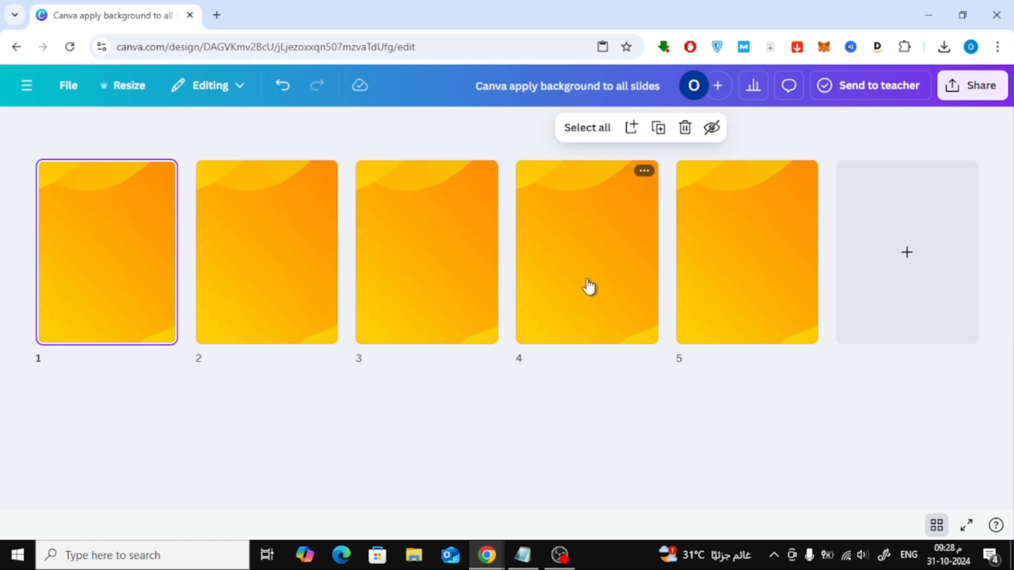
mouse_move(937, 525)
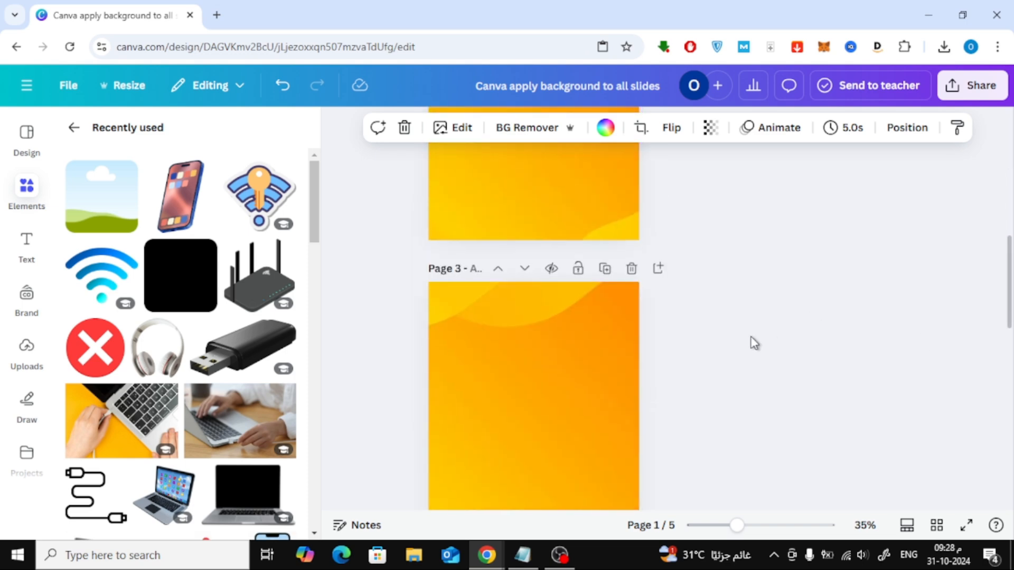
scroll("down", 3)
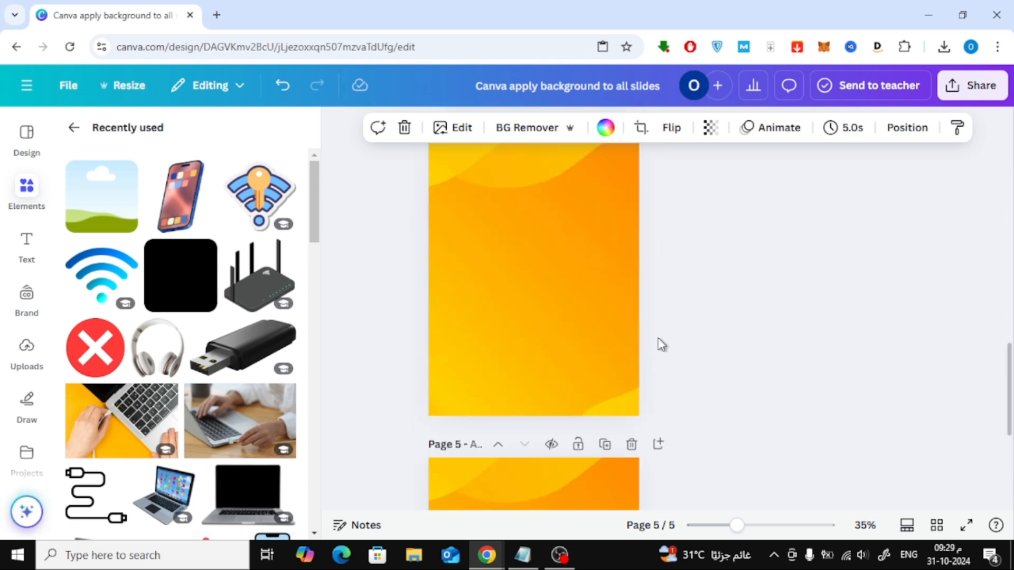
scroll("up", 3)
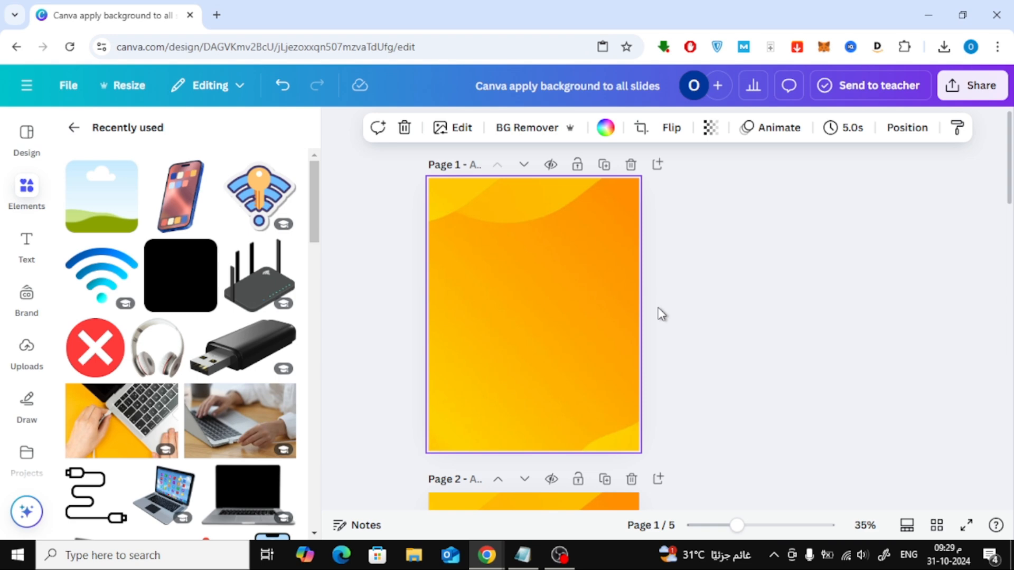
mouse_move(673, 304)
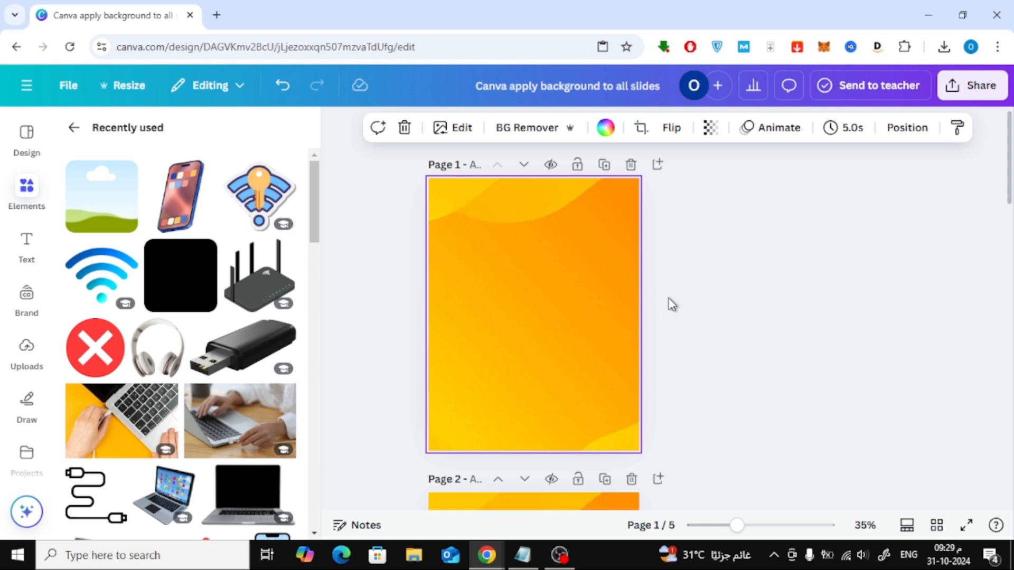